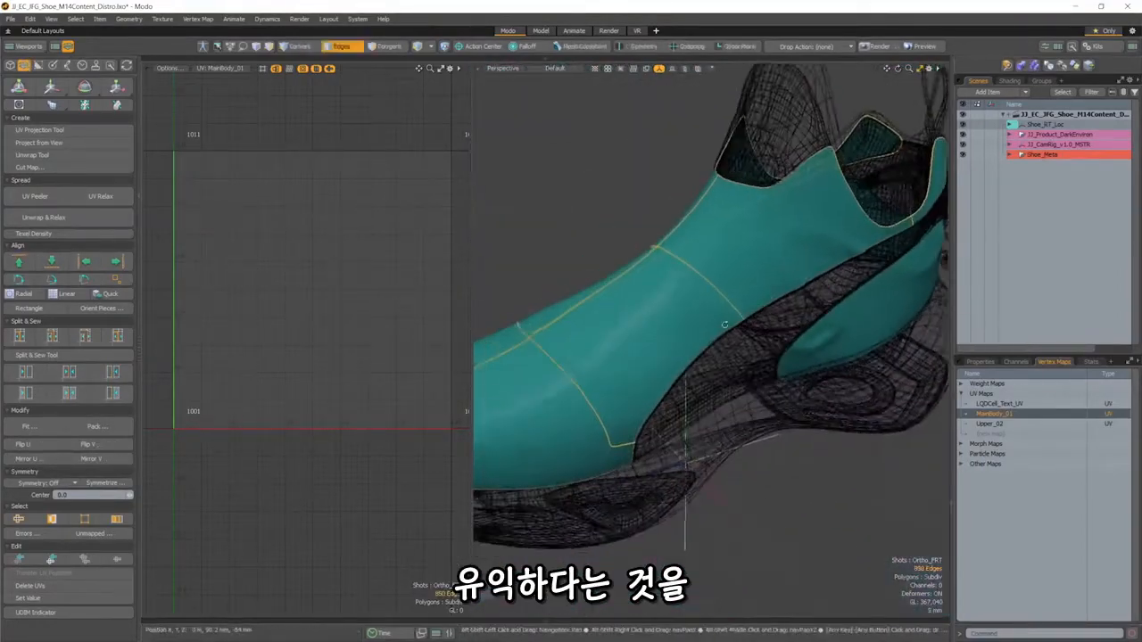
Relax the shoe sole's flattened UV islands with the UV Relax tool.
{"action": "left_click", "coordinate": [32, 153]}
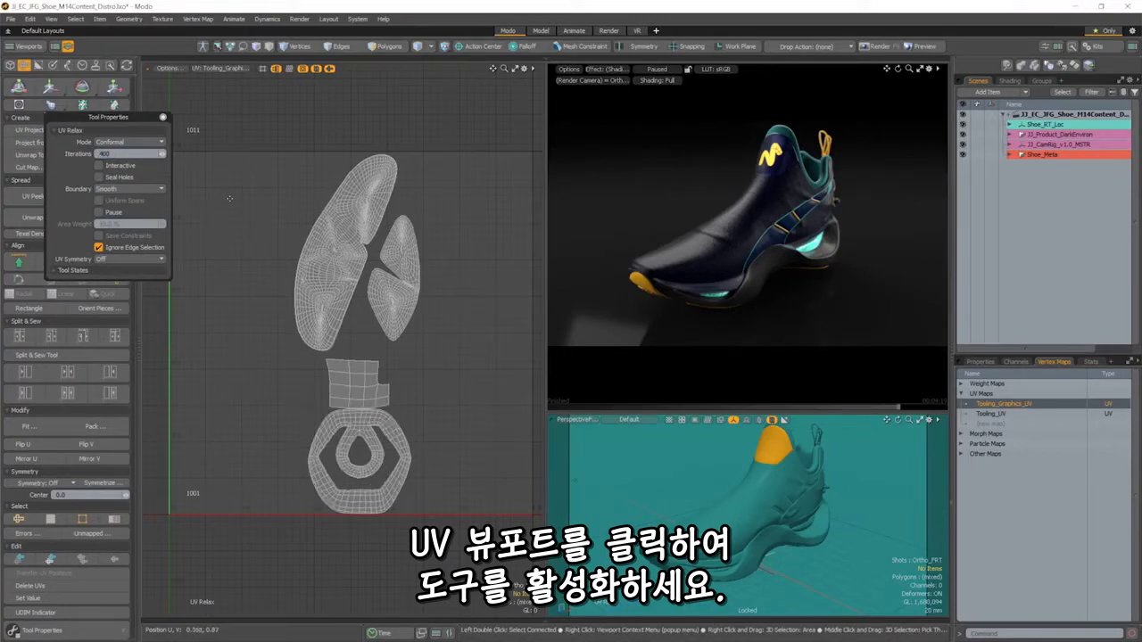
Disable Ignore Edge Selection in UV Relax properties so relaxing respects selected seam edges.
{"action": "left_click", "coordinate": [339, 47]}
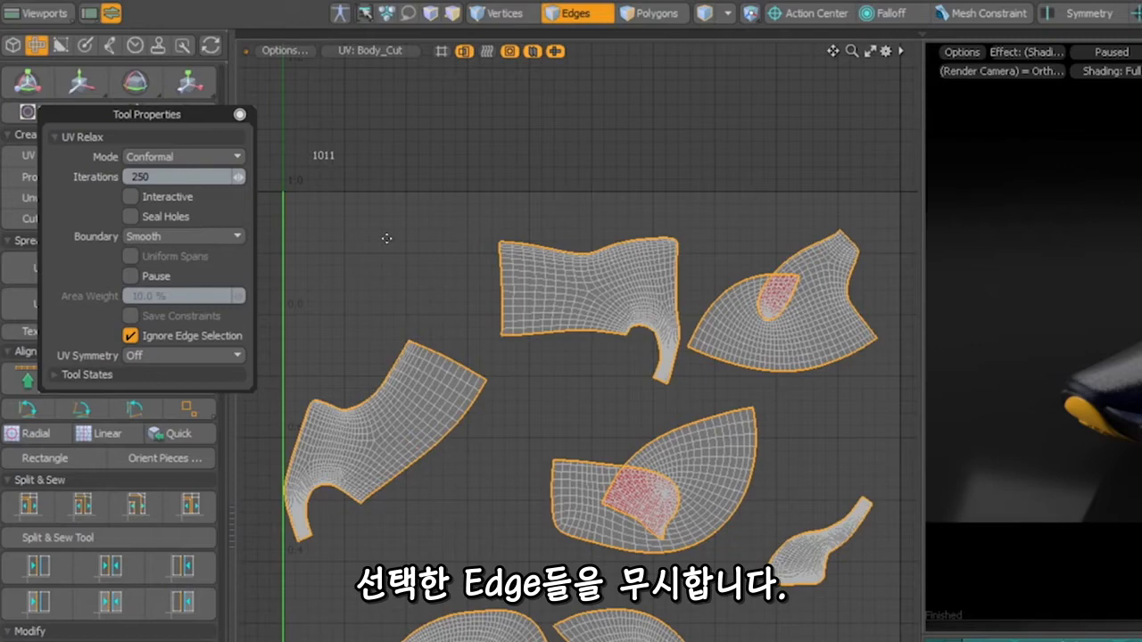
{"action": "left_click", "coordinate": [130, 336]}
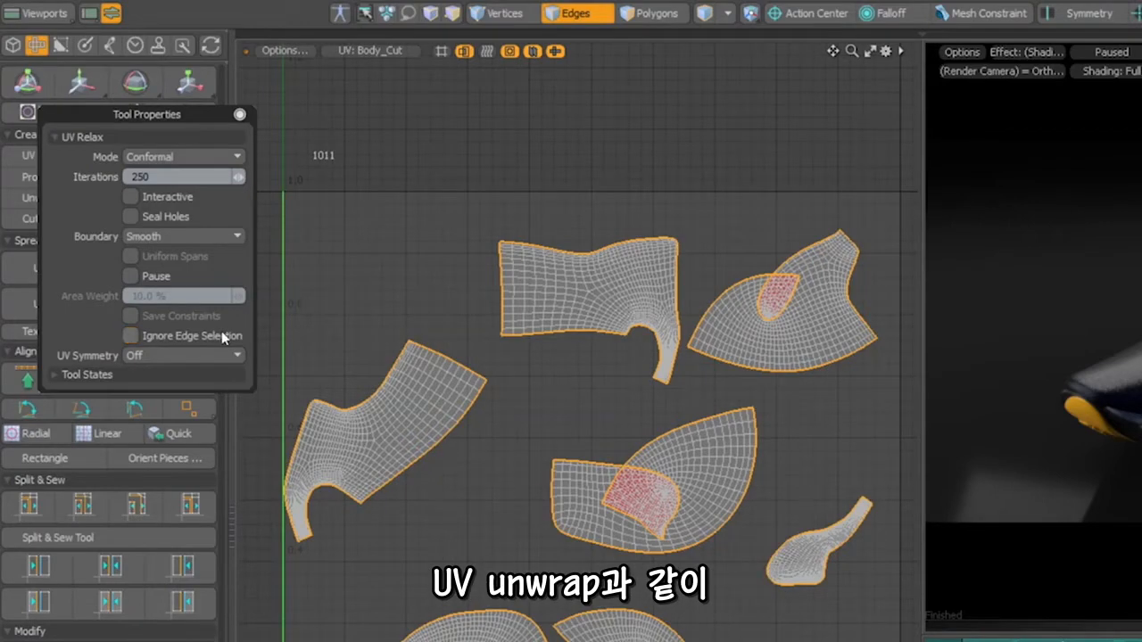
{"action": "left_click", "coordinate": [130, 335]}
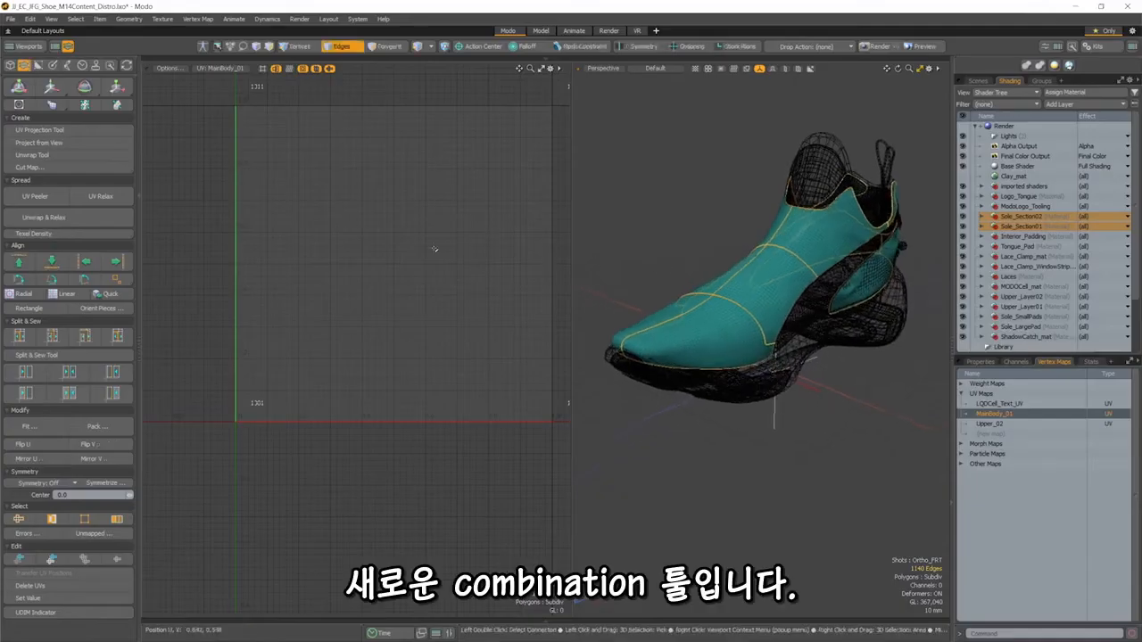
Unwrap and relax the teal shoe upper's UVs into flat islands along the marked seams.
{"action": "left_click", "coordinate": [43, 218]}
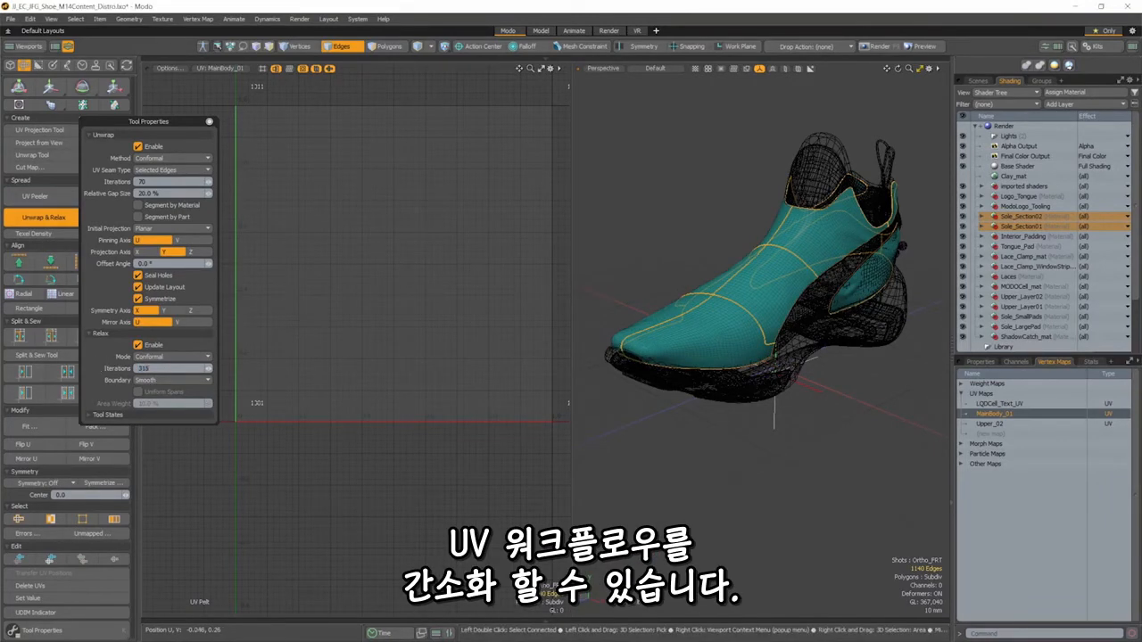
{"action": "left_click", "coordinate": [43, 218]}
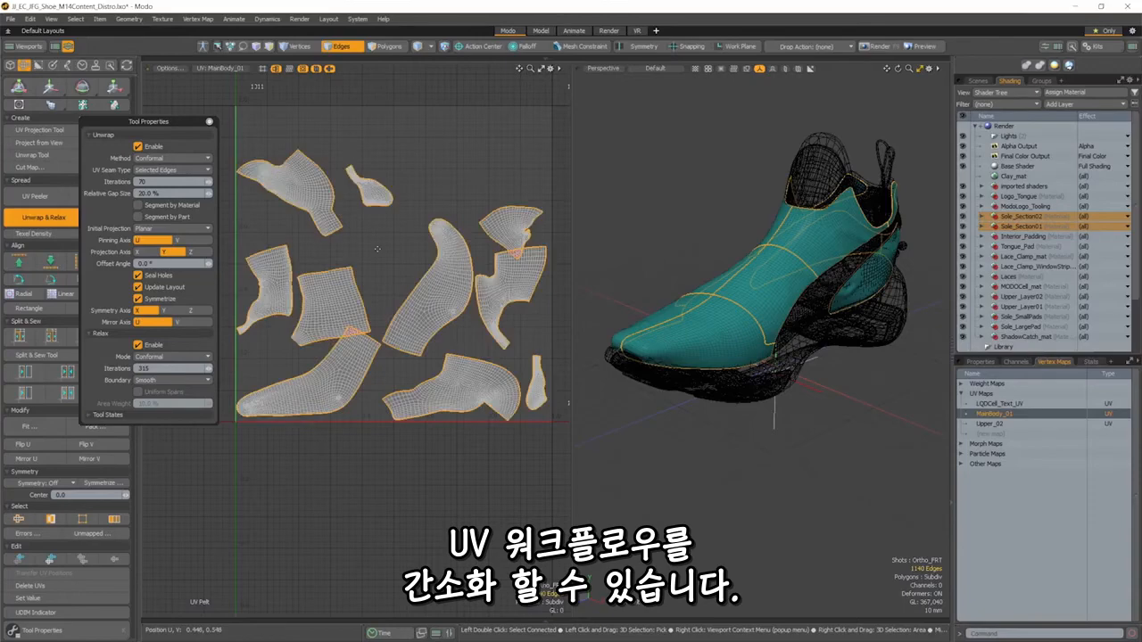